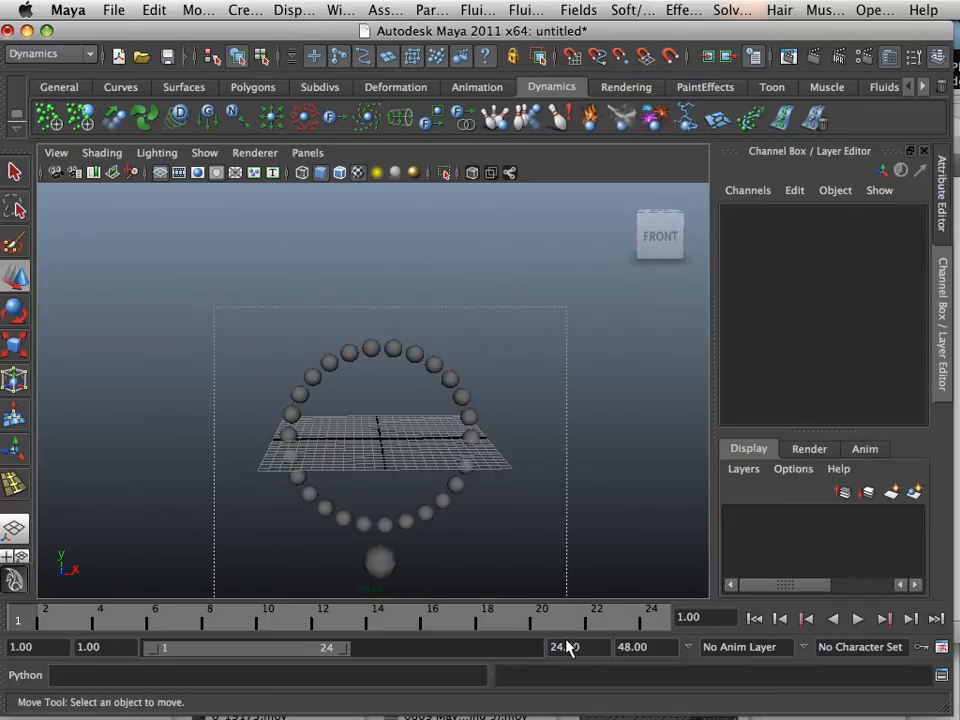
- Select the spheres that form the ring in the perspective viewport
{"action": "left_click", "coordinate": [470, 437]}
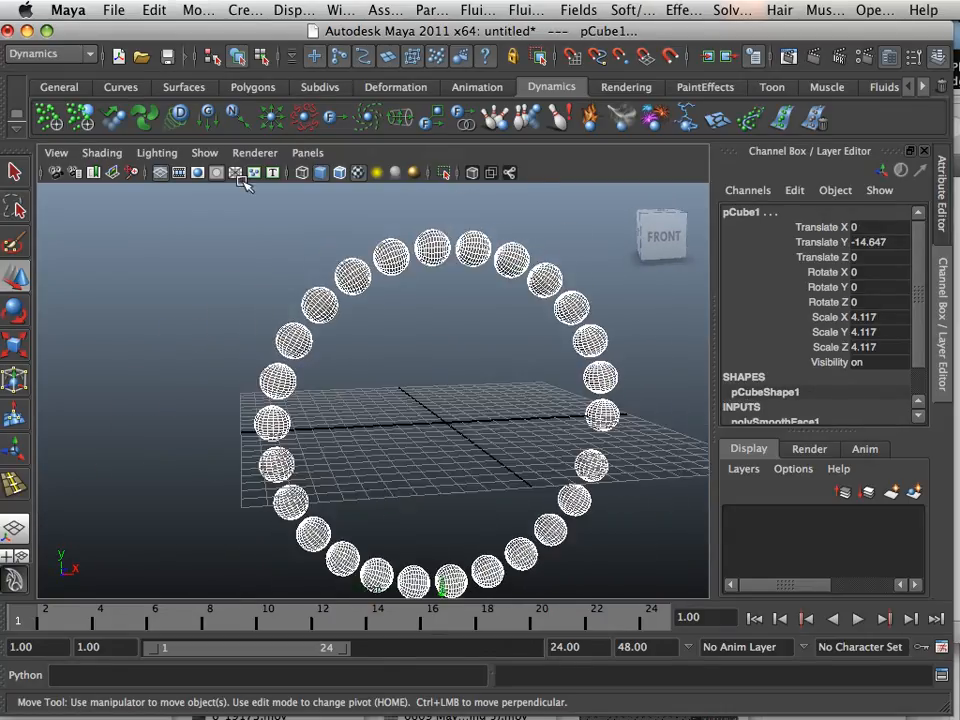
- Apply Modify > Freeze Transformations to the selected ring spheres
{"action": "left_click", "coordinate": [153, 10]}
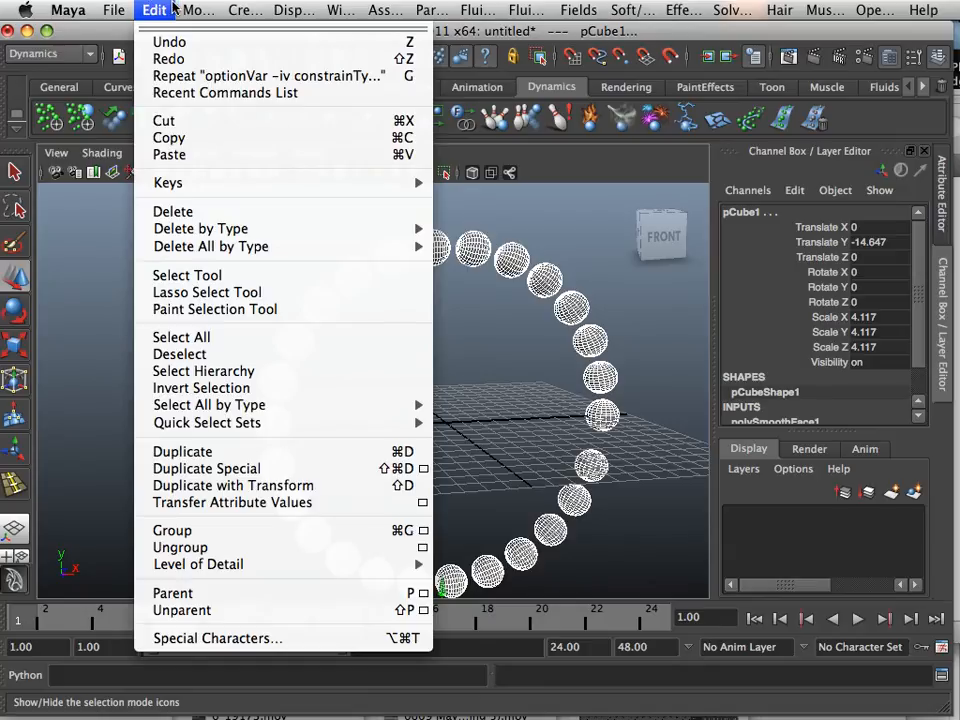
{"action": "left_click", "coordinate": [198, 10]}
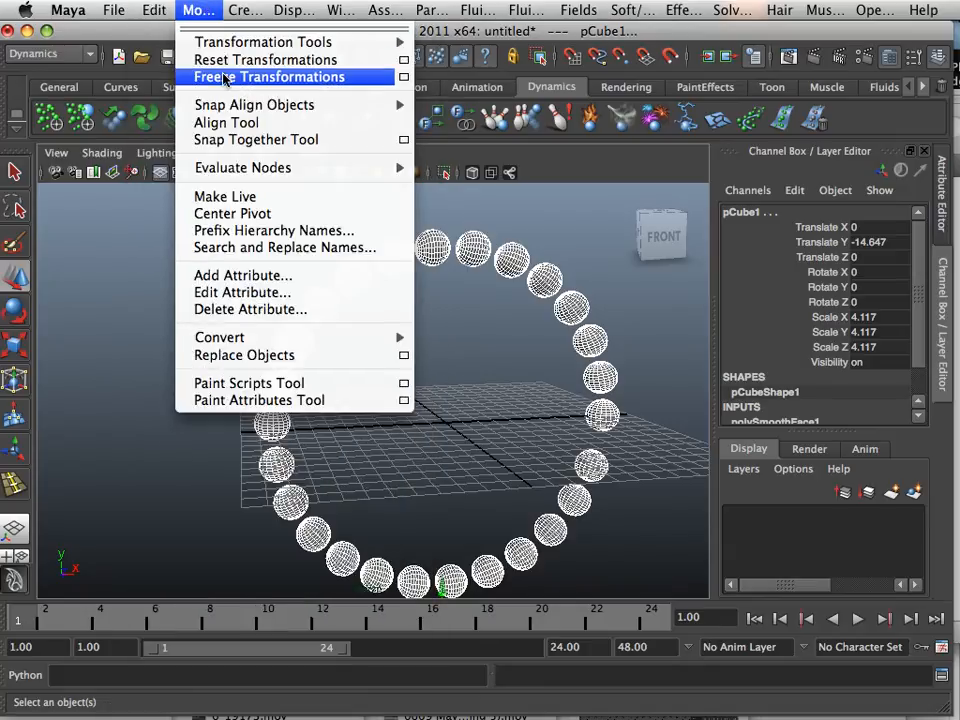
{"action": "left_click", "coordinate": [266, 77]}
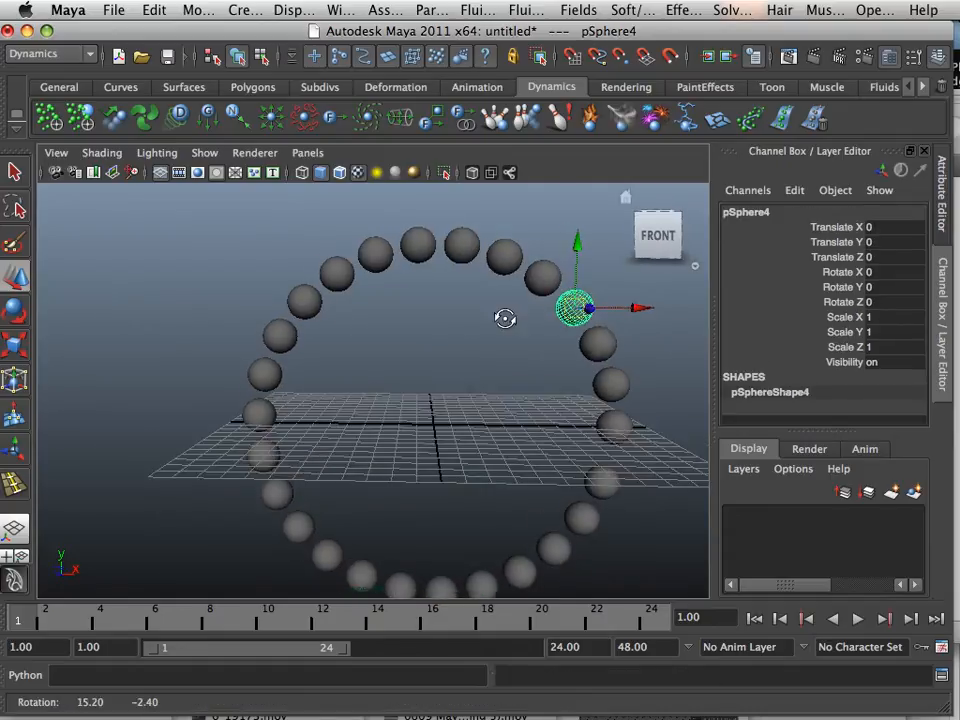
- Zoom in and select two adjacent top spheres, including pSphere6, for constraining
{"action": "left_click_drag", "start_coordinate": [505, 318], "coordinate": [415, 378]}
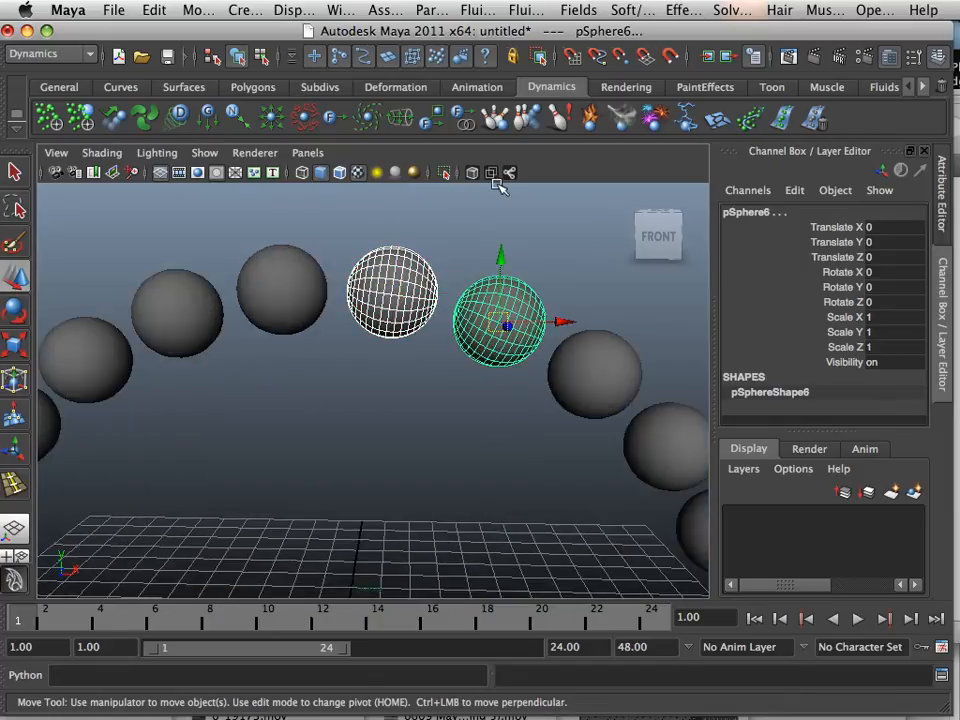
{"action": "left_click", "coordinate": [632, 10]}
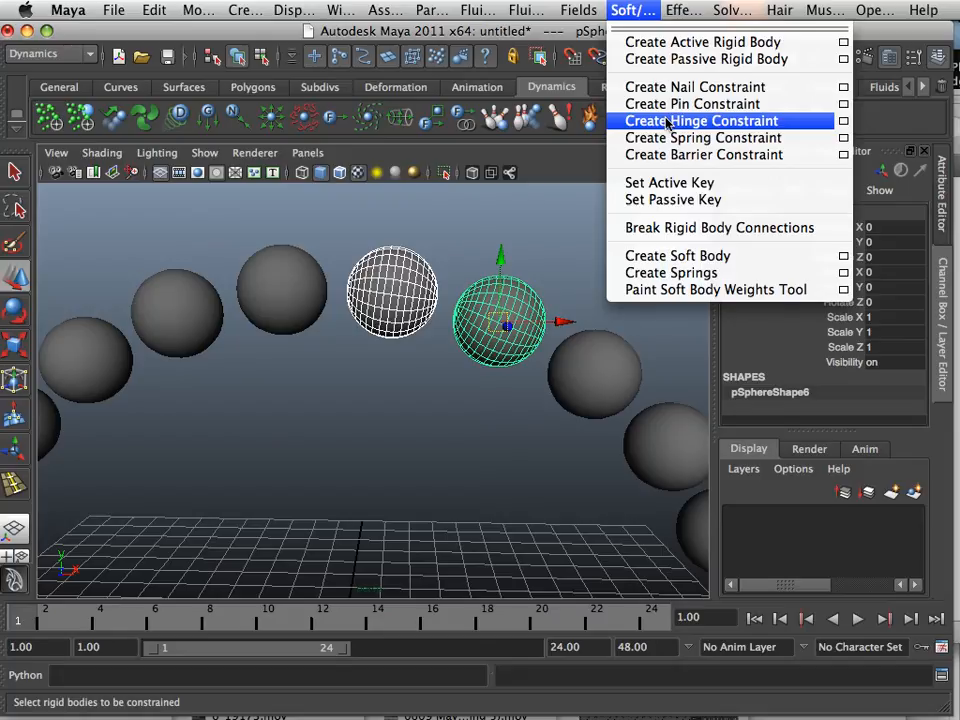
- Create hinge constraints between each adjacent sphere pair around the ring
{"action": "left_click", "coordinate": [703, 120]}
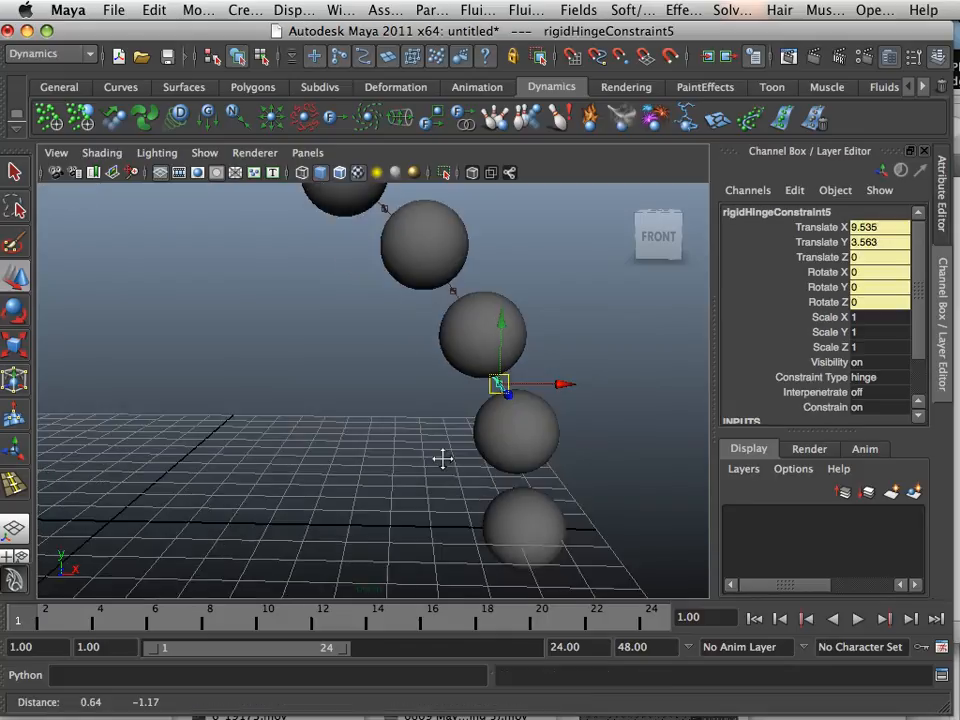
{"action": "left_click", "coordinate": [560, 405]}
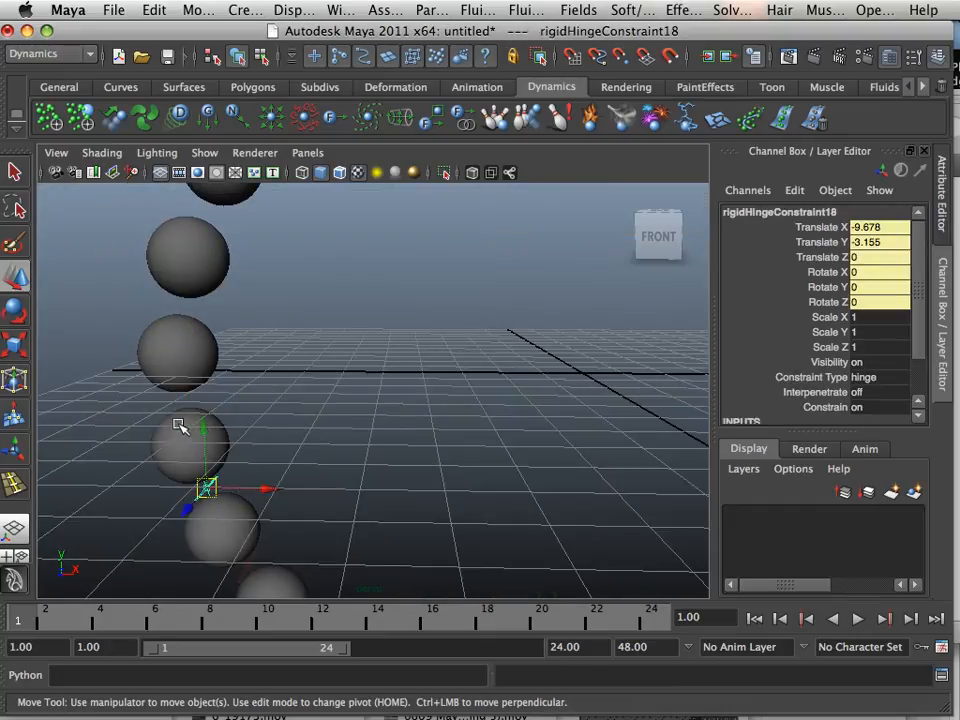
{"action": "left_click", "coordinate": [178, 350]}
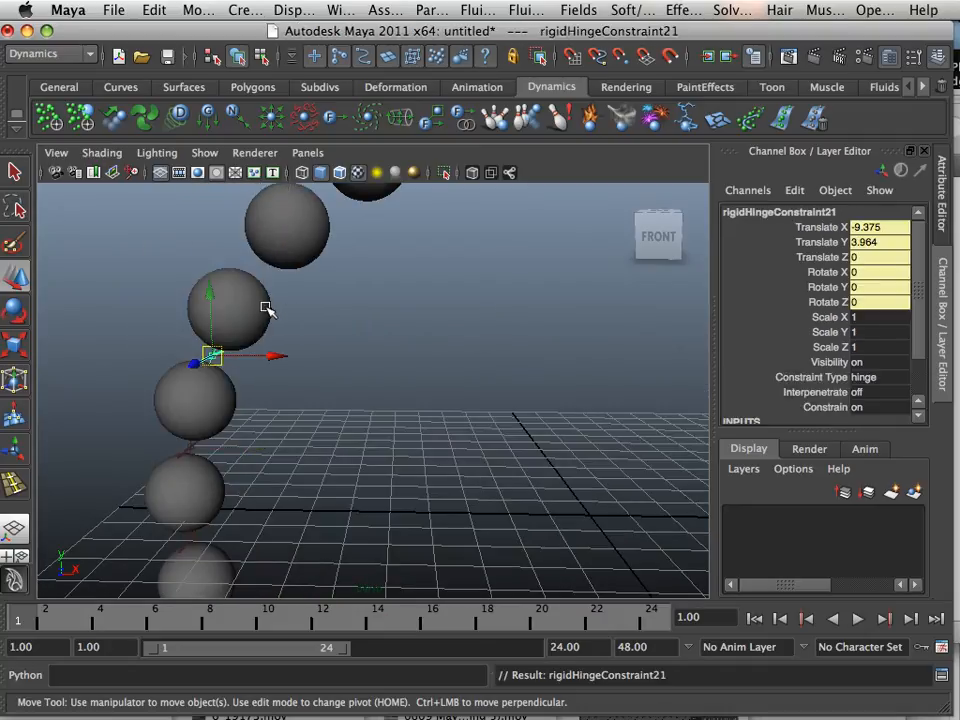
{"action": "left_click", "coordinate": [285, 225]}
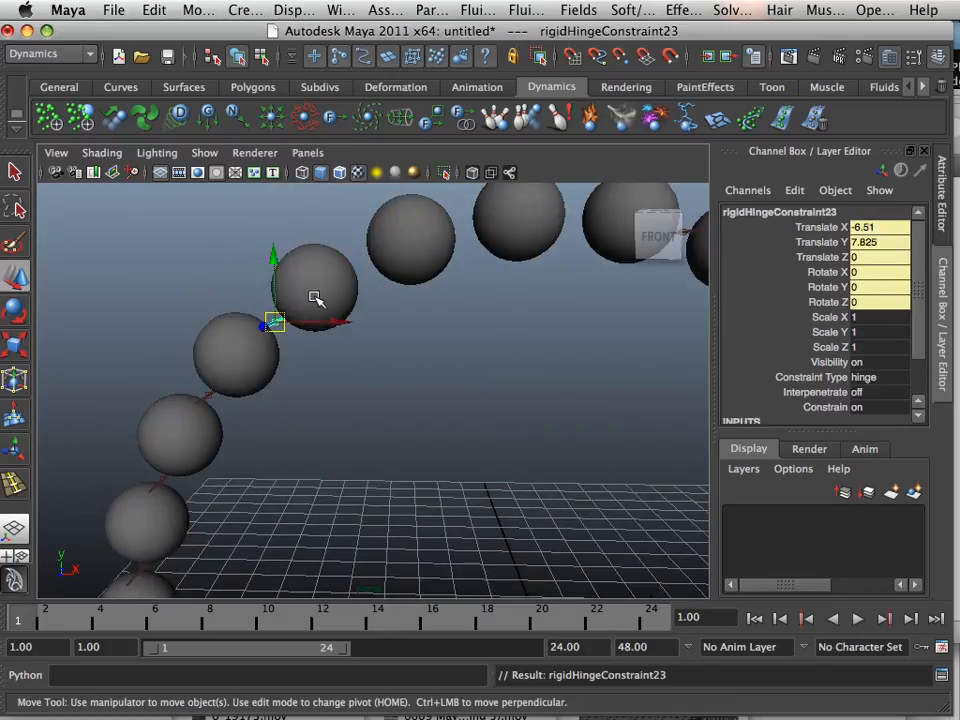
{"action": "left_click", "coordinate": [410, 235]}
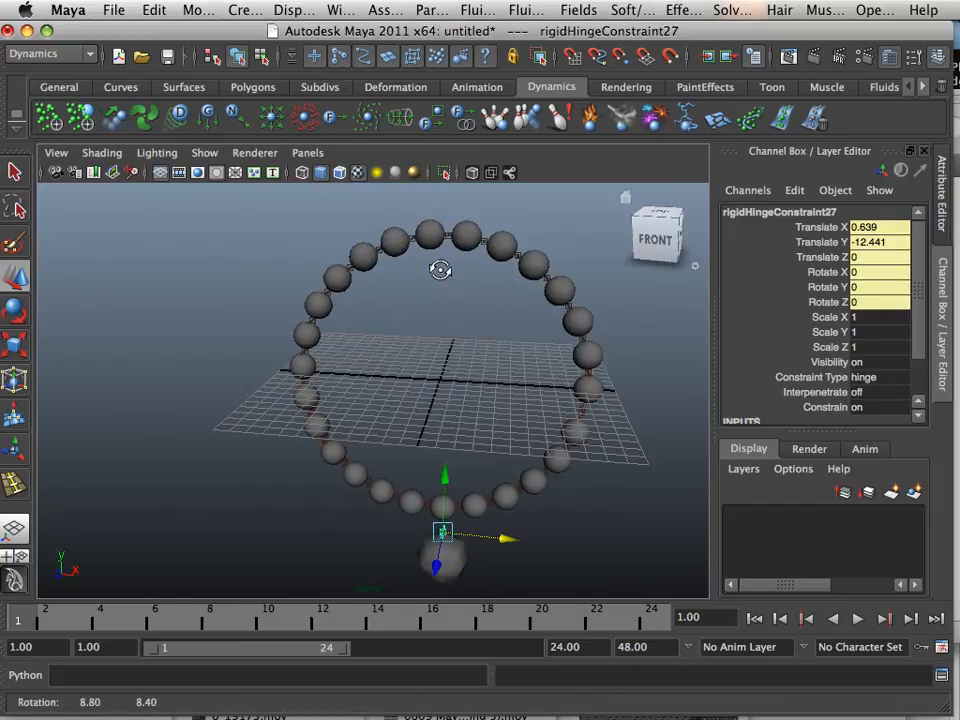
- Hinge the last remaining spheres to the large pendant sphere at the bottom
{"action": "left_click", "coordinate": [882, 618]}
{"action": "type", "text": "800"}
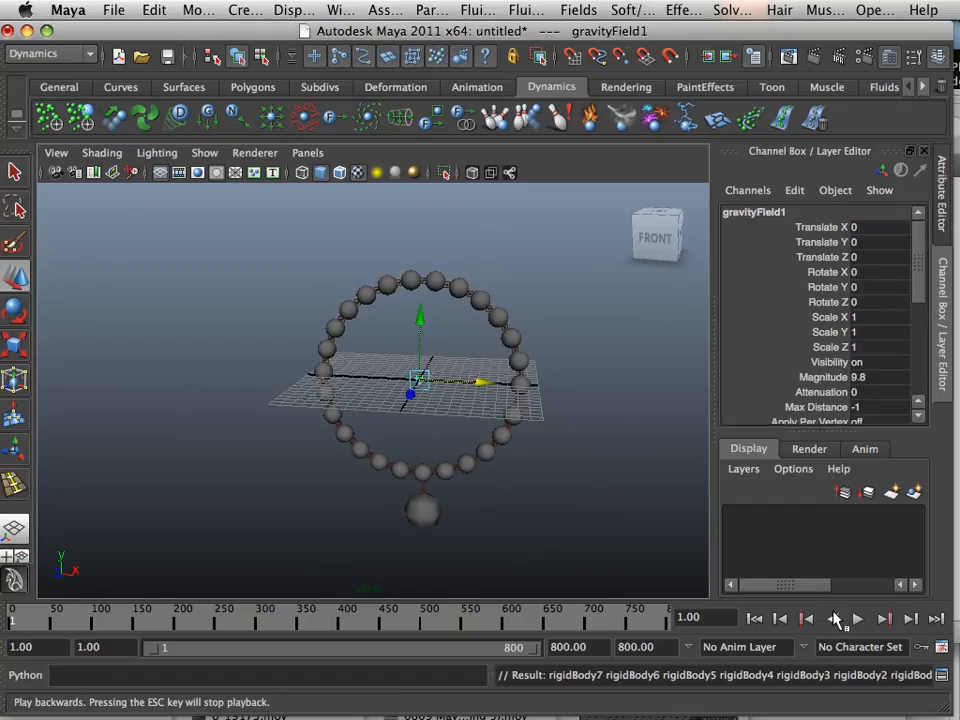
- Rewind to the first frame and add gravity with an 800-frame playback range
{"action": "left_click", "coordinate": [858, 618]}
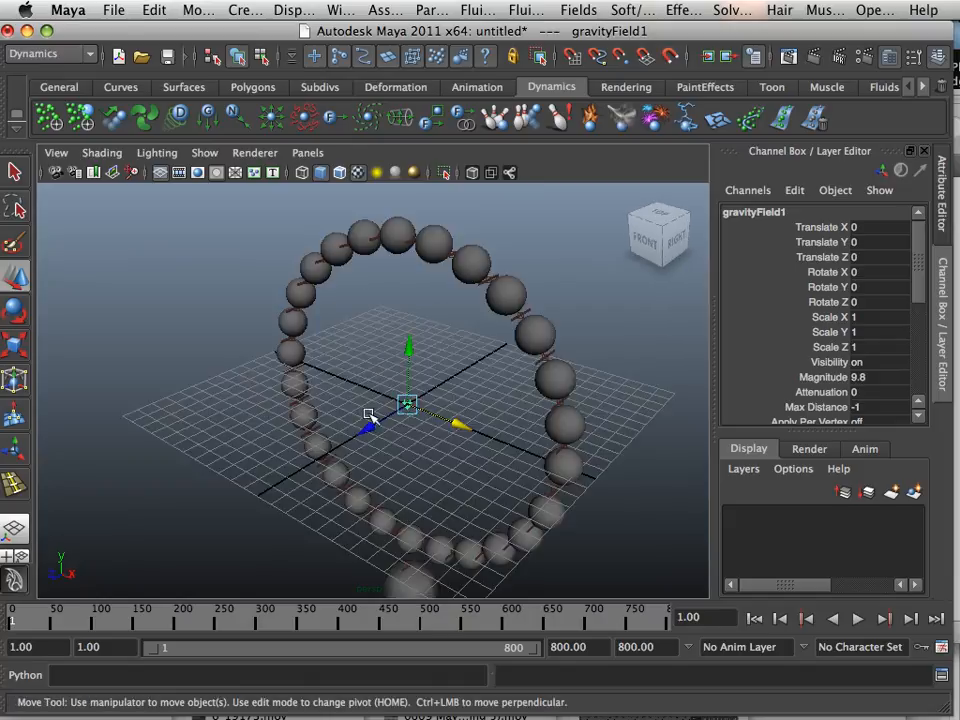
{"action": "left_click", "coordinate": [253, 87]}
{"action": "type", "text": "90"}
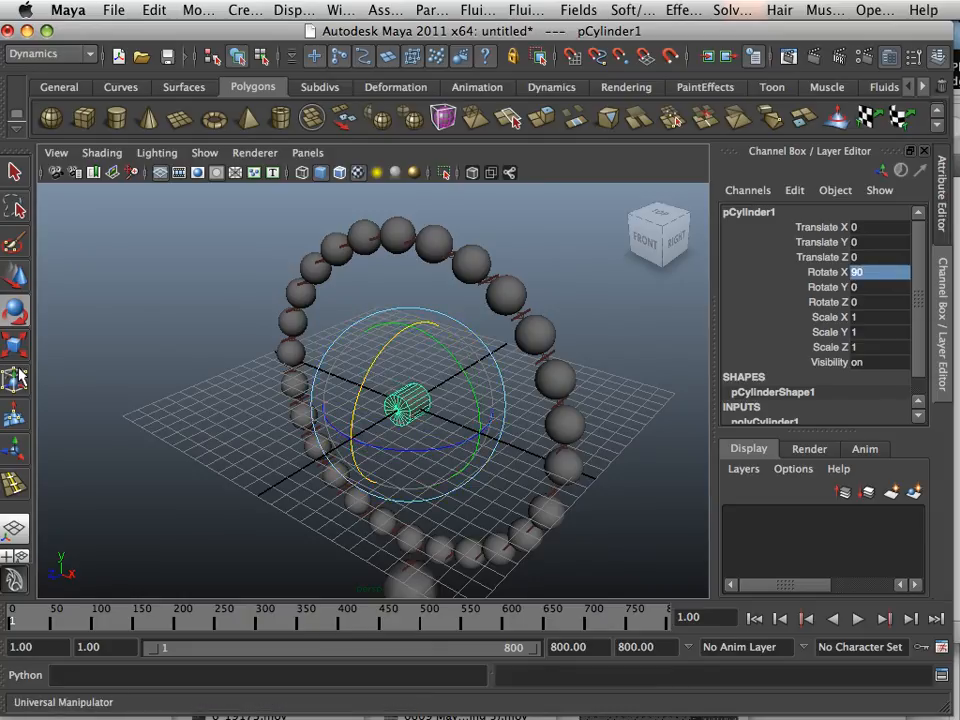
- Scale the sideways cylinder to about 5.46 and make it a passive rigid body
{"action": "left_click_drag", "start_coordinate": [410, 400], "coordinate": [520, 430]}
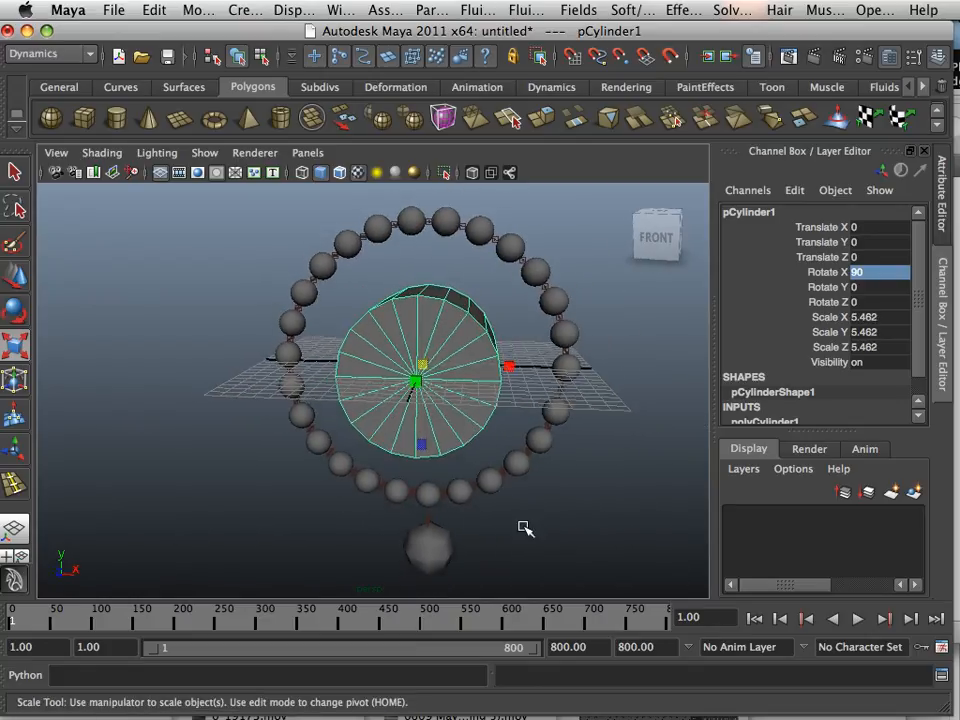
{"action": "left_click", "coordinate": [631, 10]}
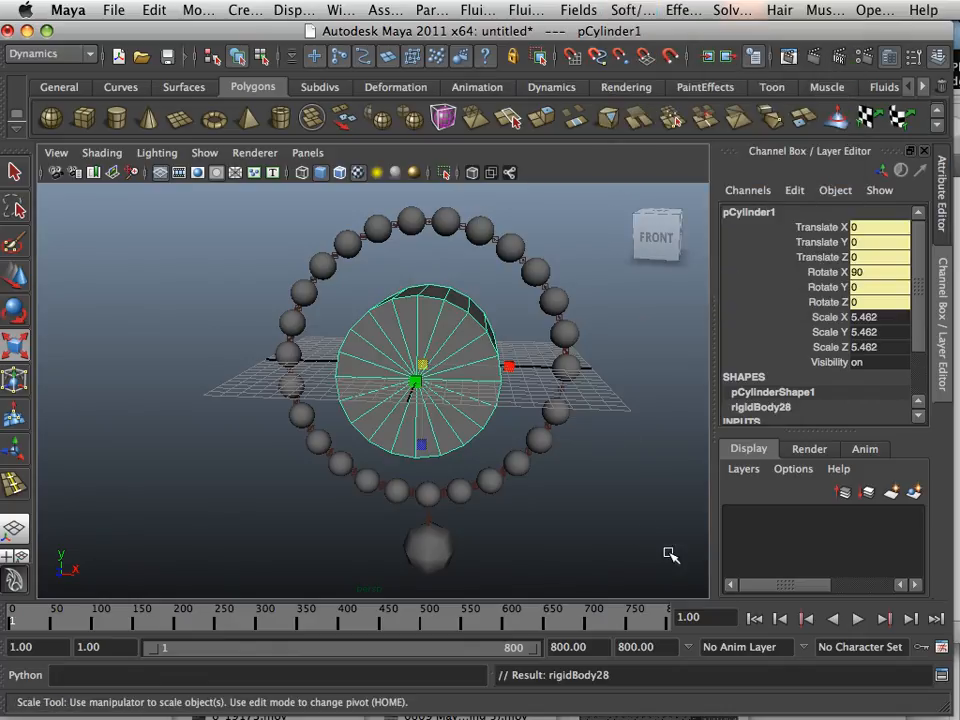
- Play the simulation, reframe the view, replay from the start and stop around frame 70
{"action": "left_click", "coordinate": [883, 618]}
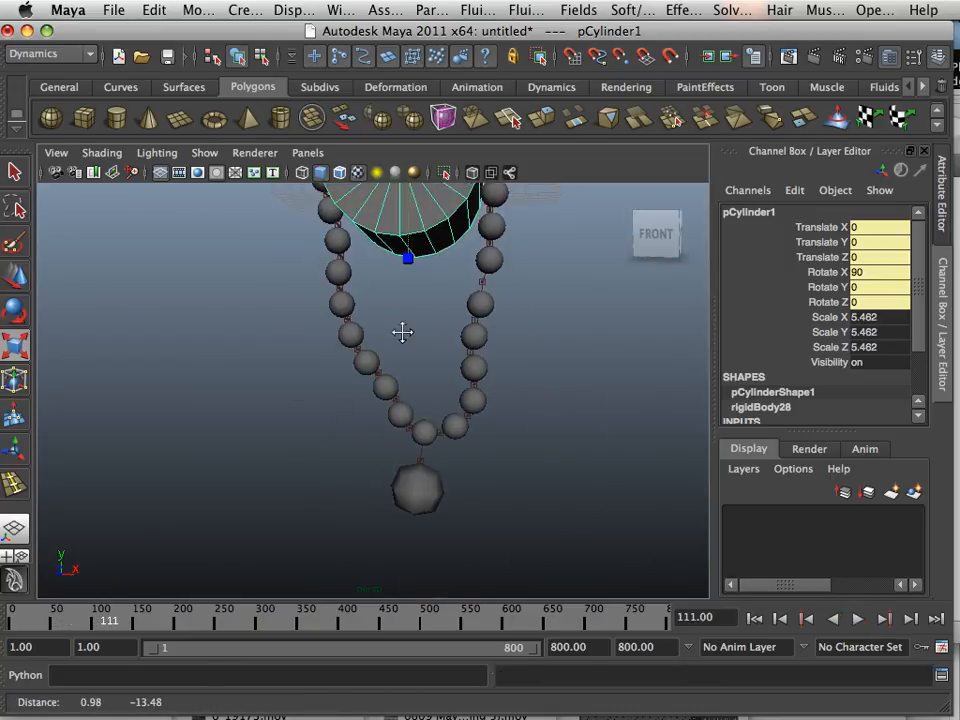
{"action": "left_click_drag", "start_coordinate": [402, 333], "coordinate": [428, 495]}
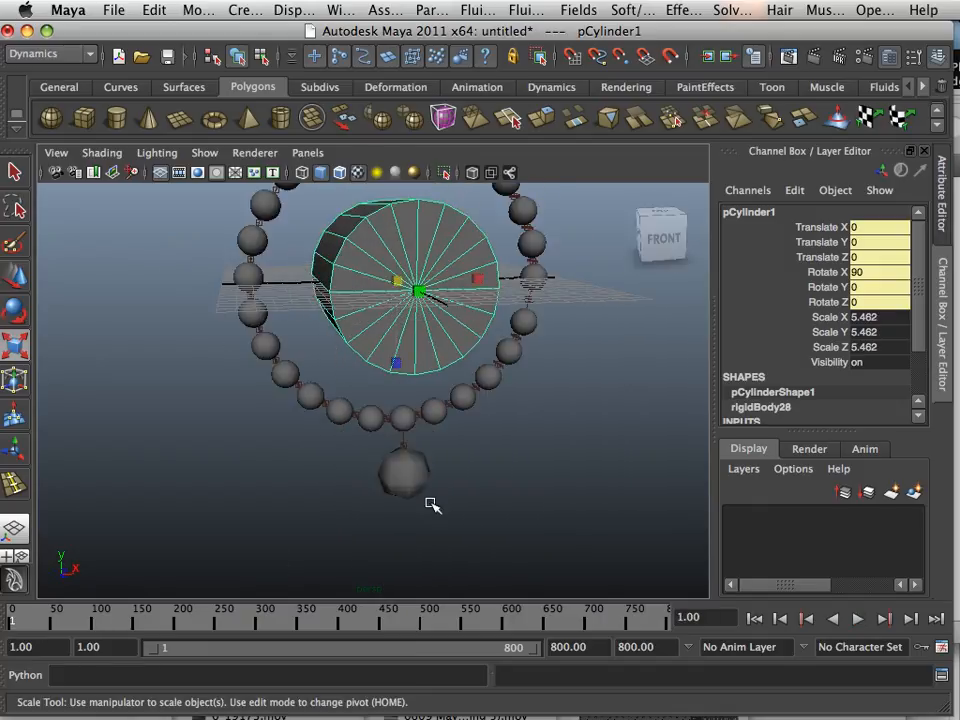
{"action": "left_click", "coordinate": [883, 618]}
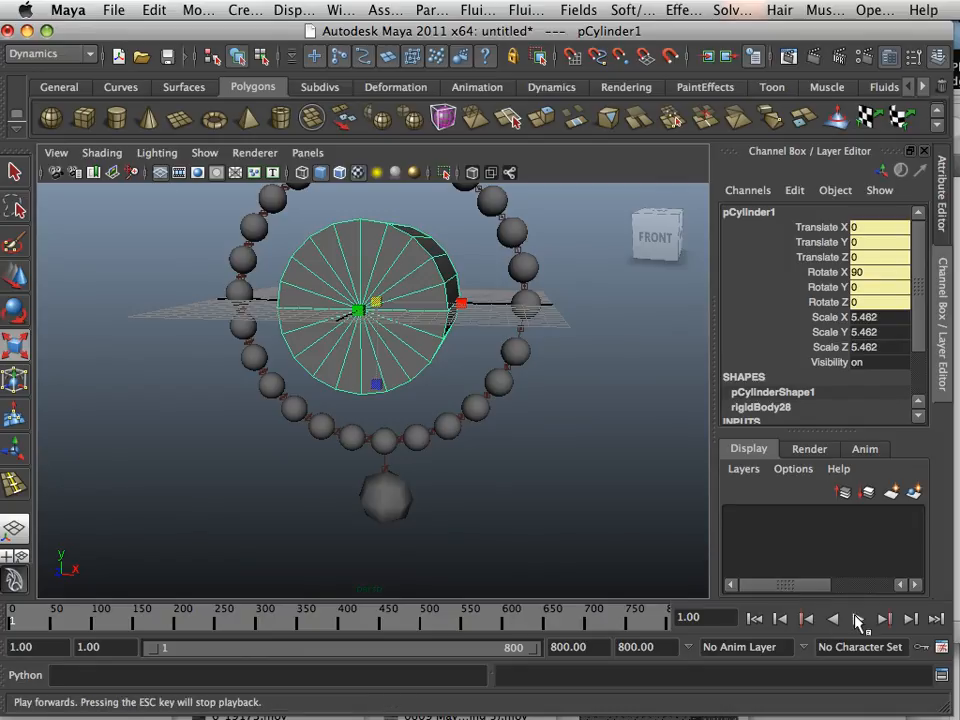
{"action": "left_click", "coordinate": [883, 618]}
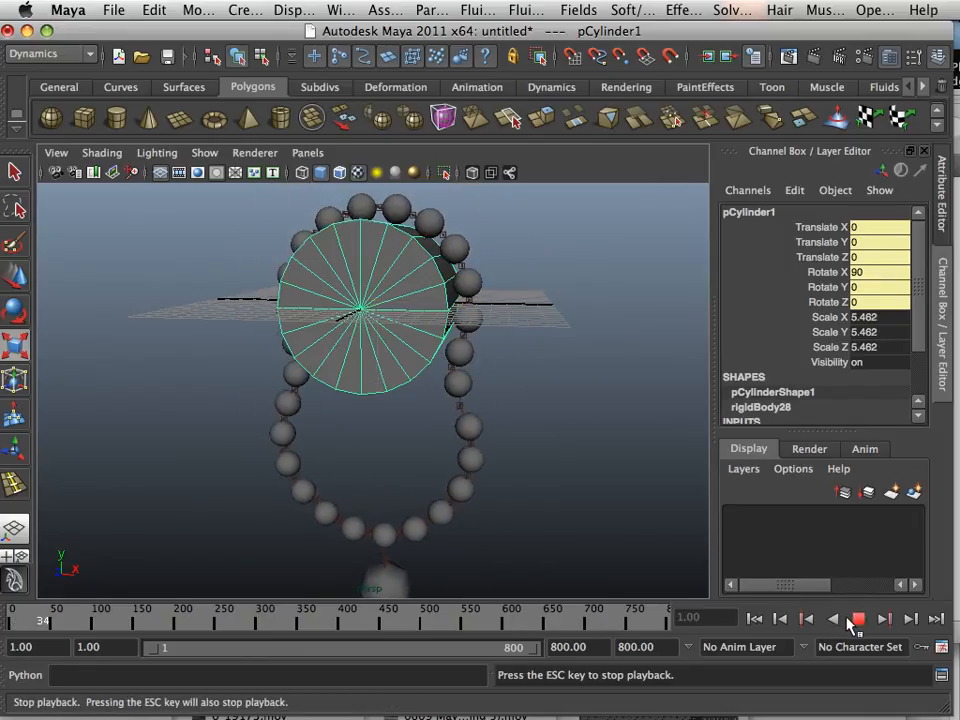
{"action": "left_click", "coordinate": [857, 618]}
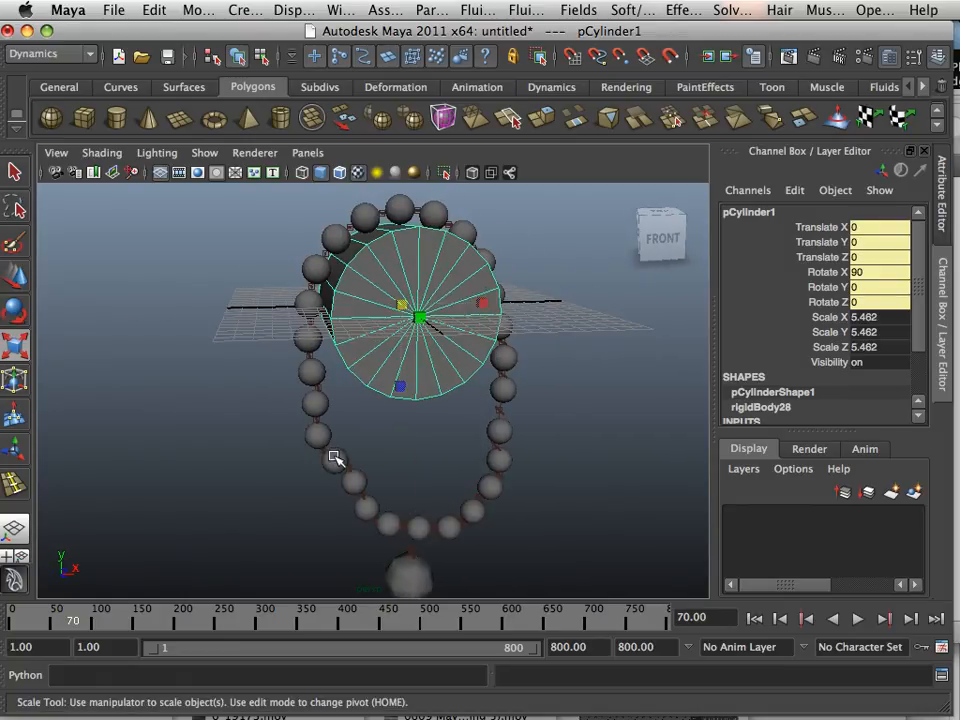
{"action": "mouse_move", "coordinate": [315, 373]}
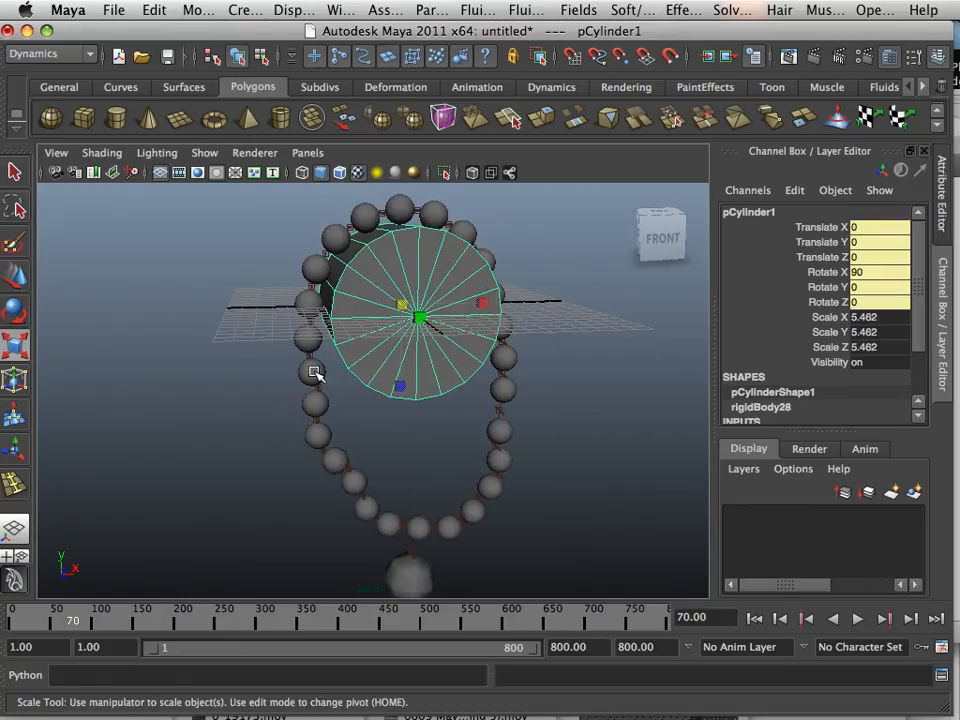